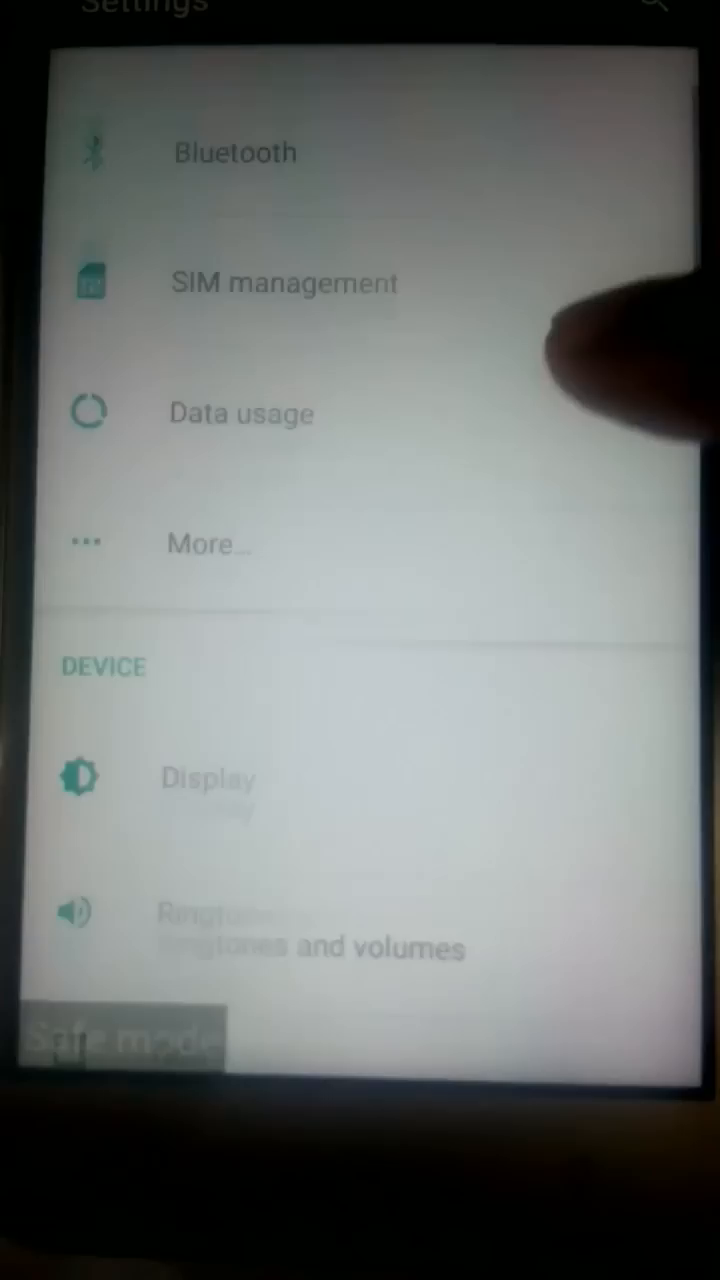
# - Scroll to the Device section and go into Apps to list installed apps
pyautogui.scroll(-3)
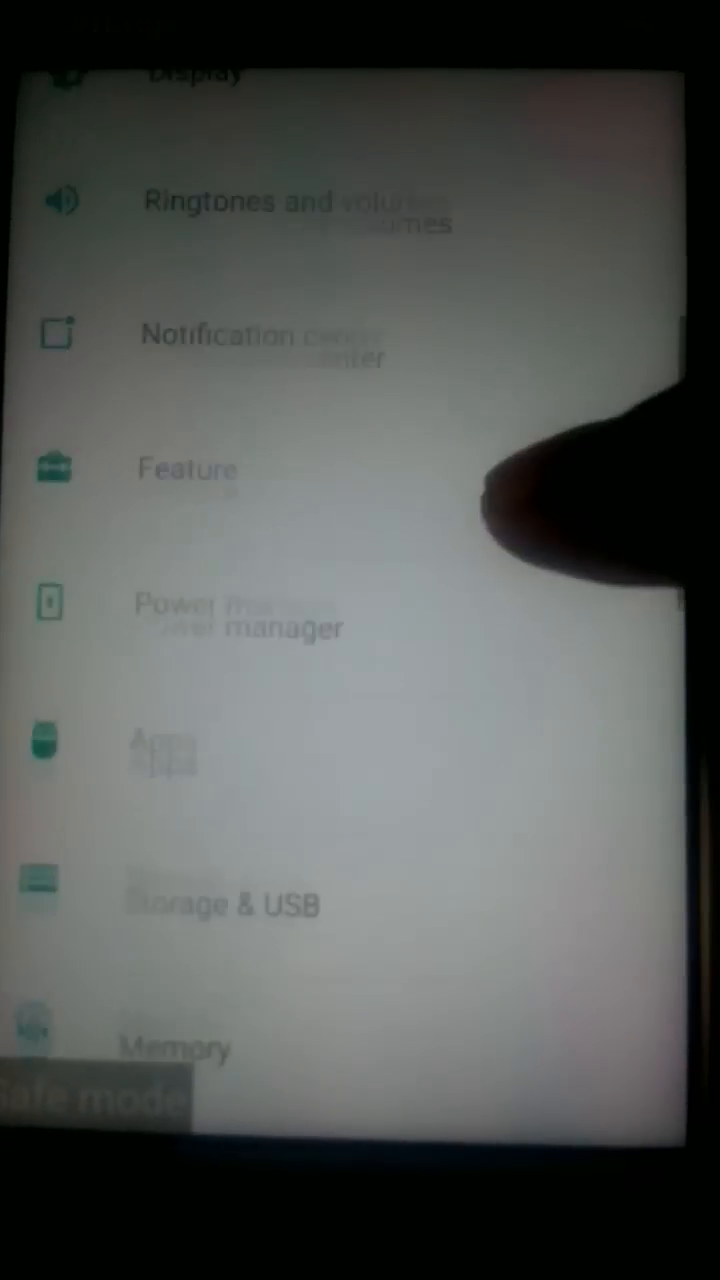
pyautogui.click(160, 756)
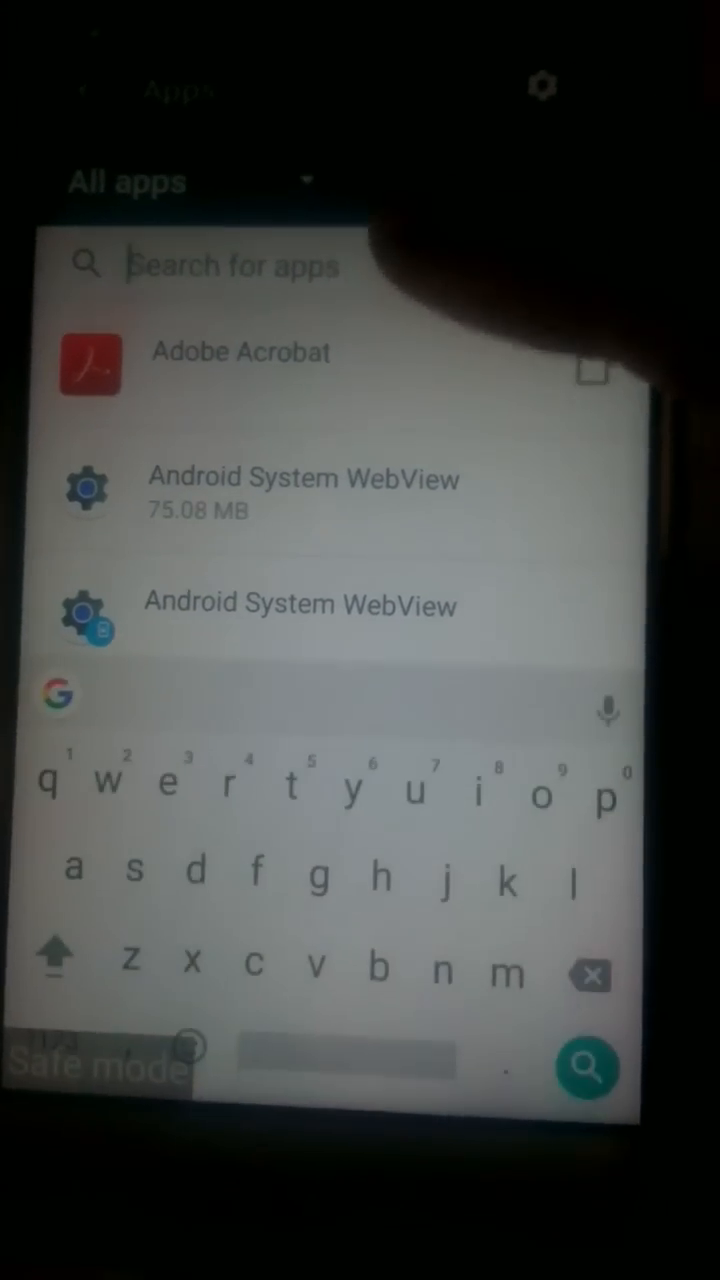
# - Scroll through All apps to Quora and go into its app details and permissions
pyautogui.scroll(-3)
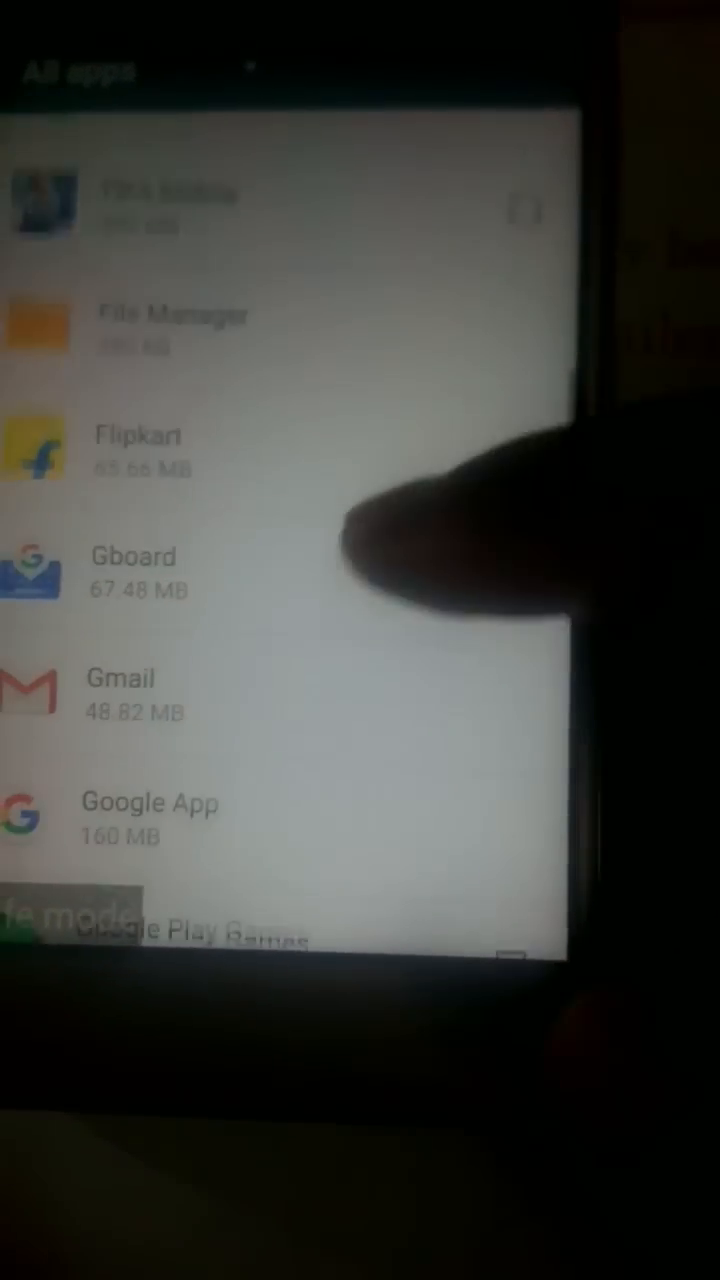
pyautogui.scroll(-3)
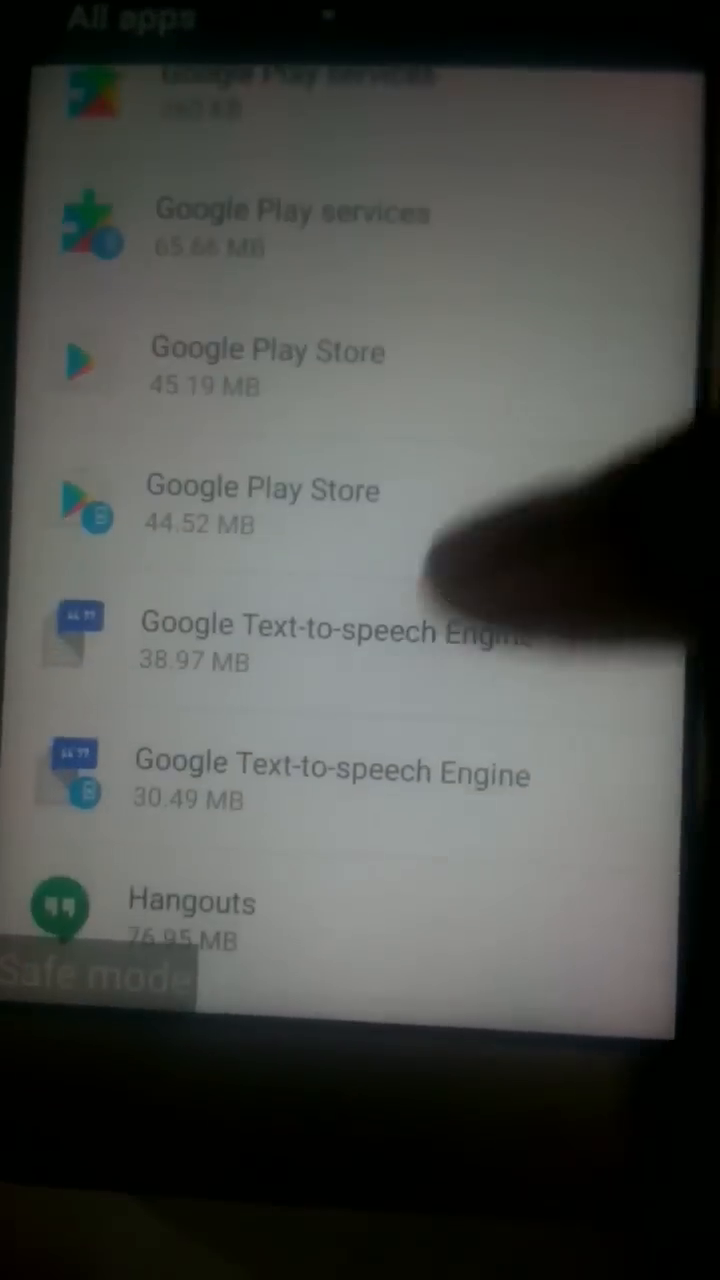
pyautogui.scroll(-3)
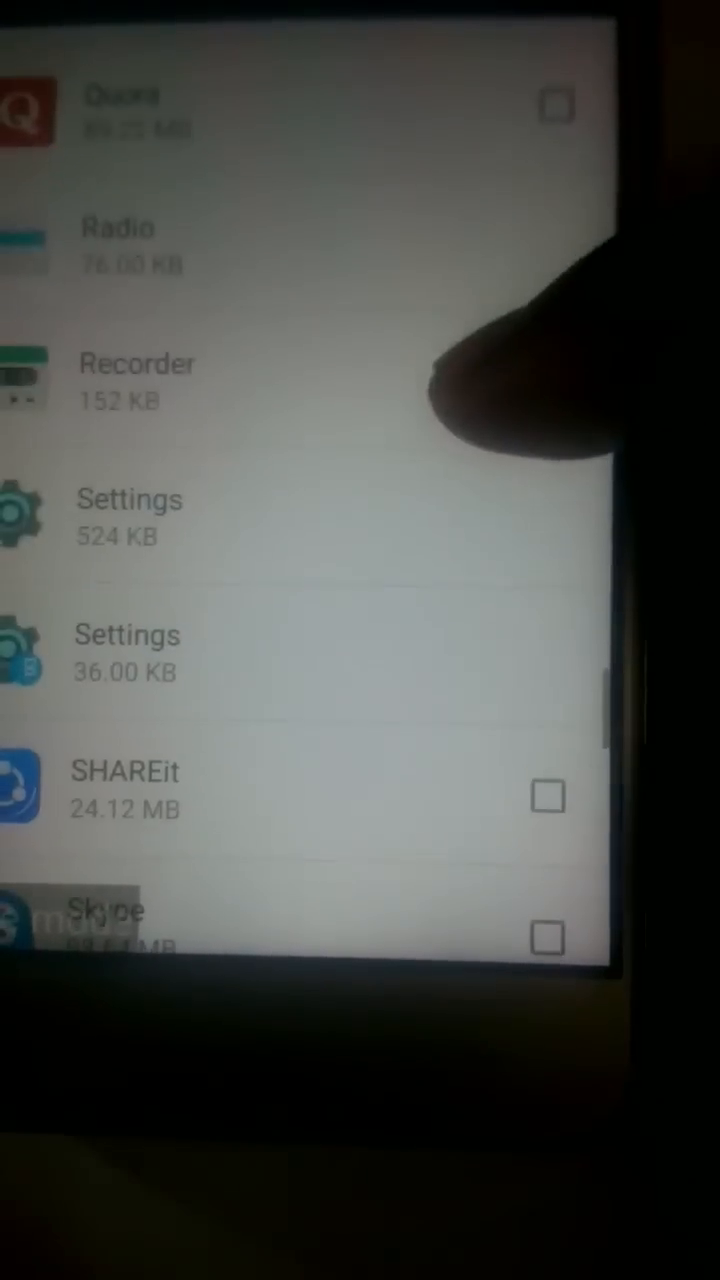
pyautogui.scroll(-3)
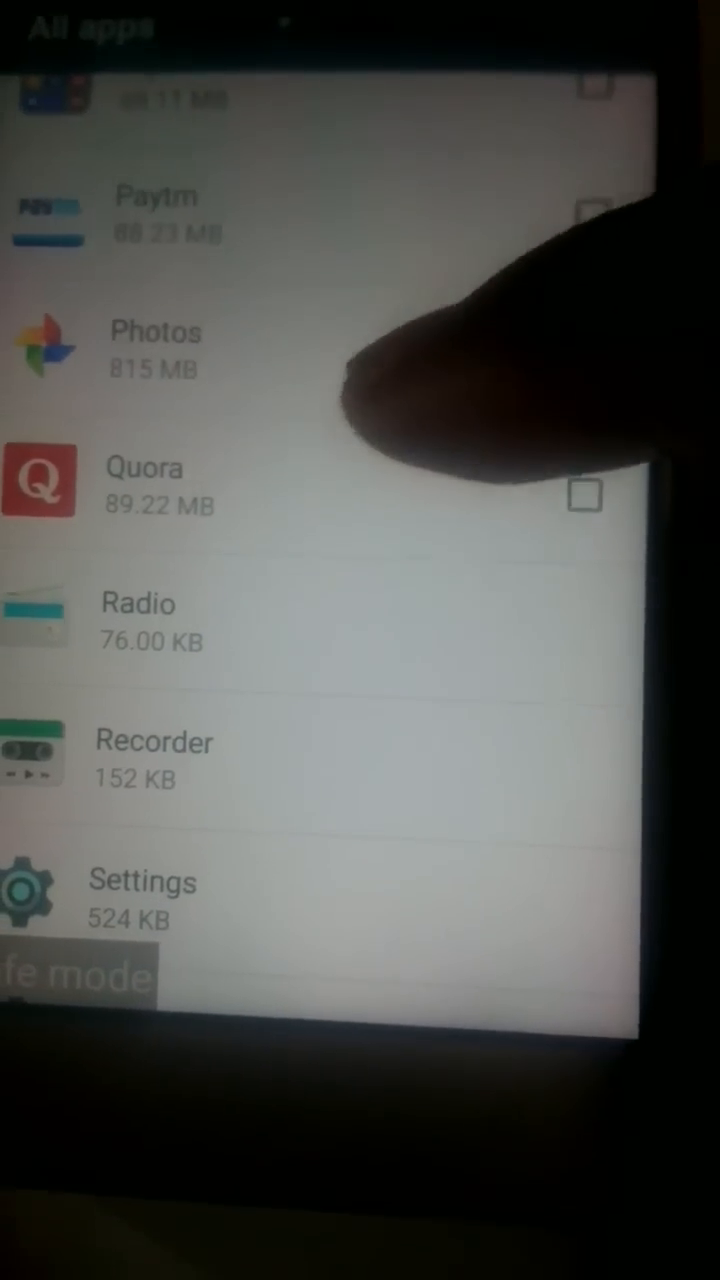
pyautogui.click(144, 484)
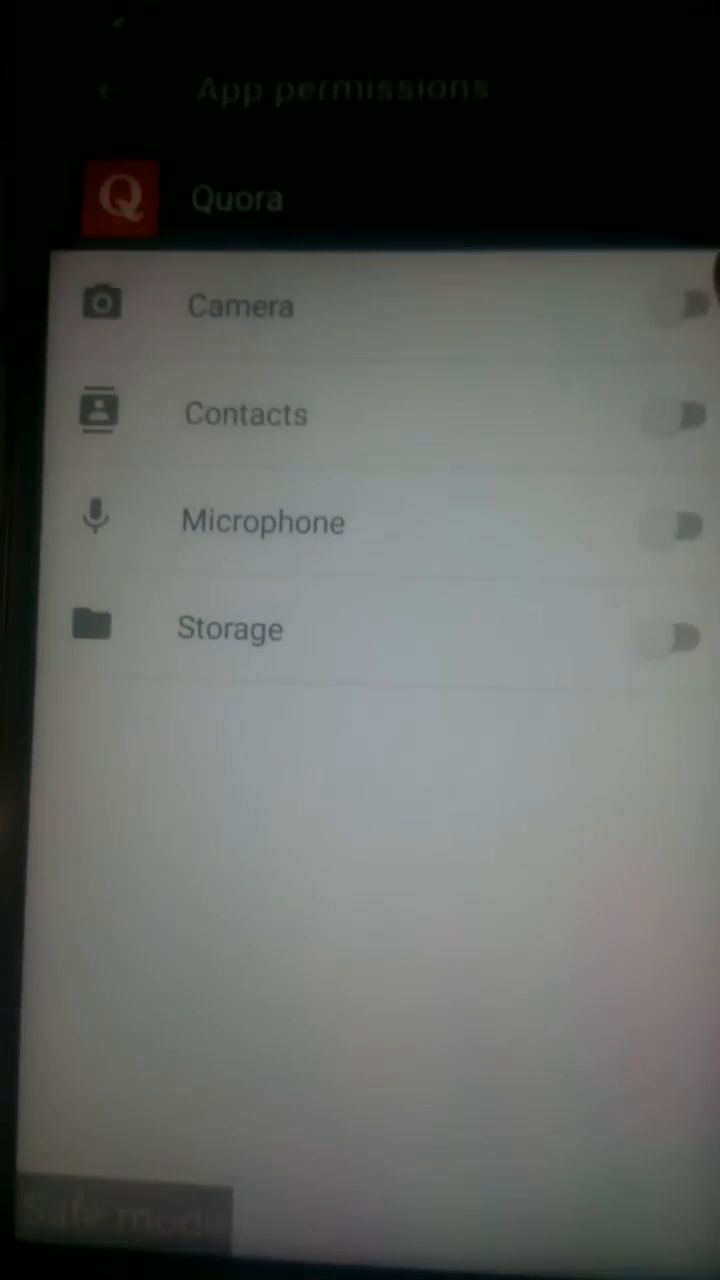
# - Switch on Quora's Camera and Storage permission toggles
pyautogui.click(676, 304)
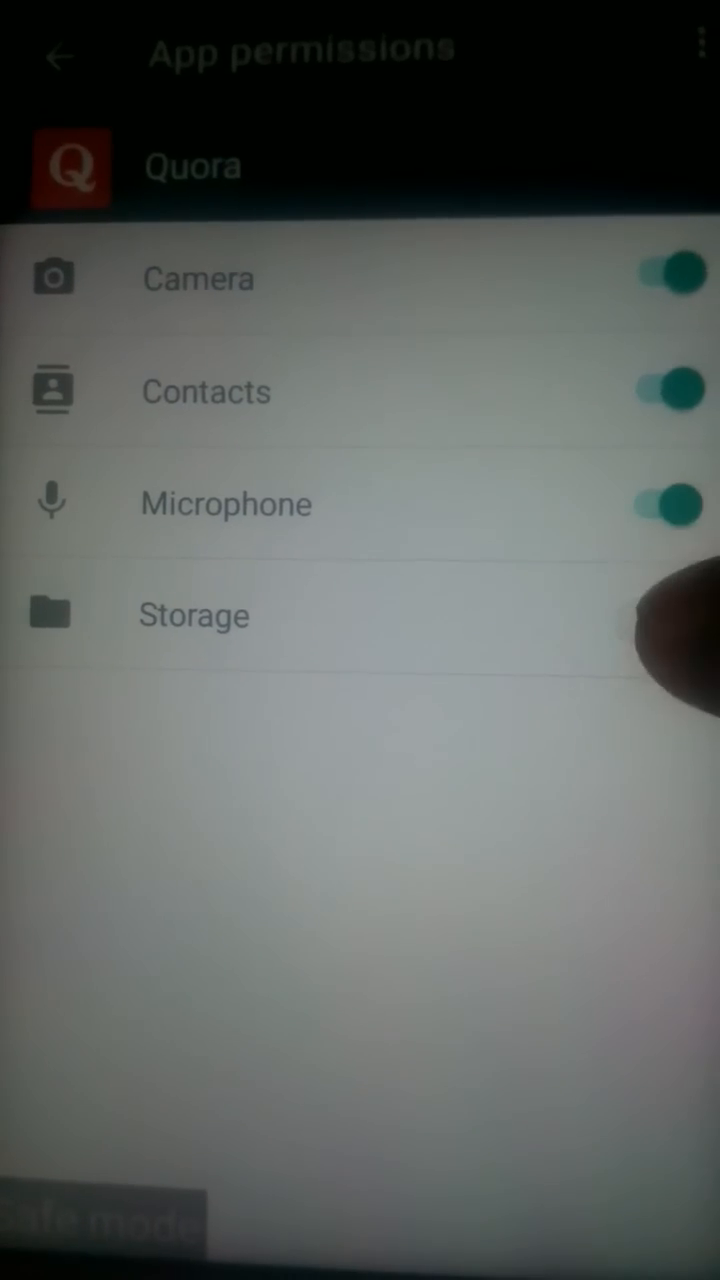
pyautogui.click(56, 56)
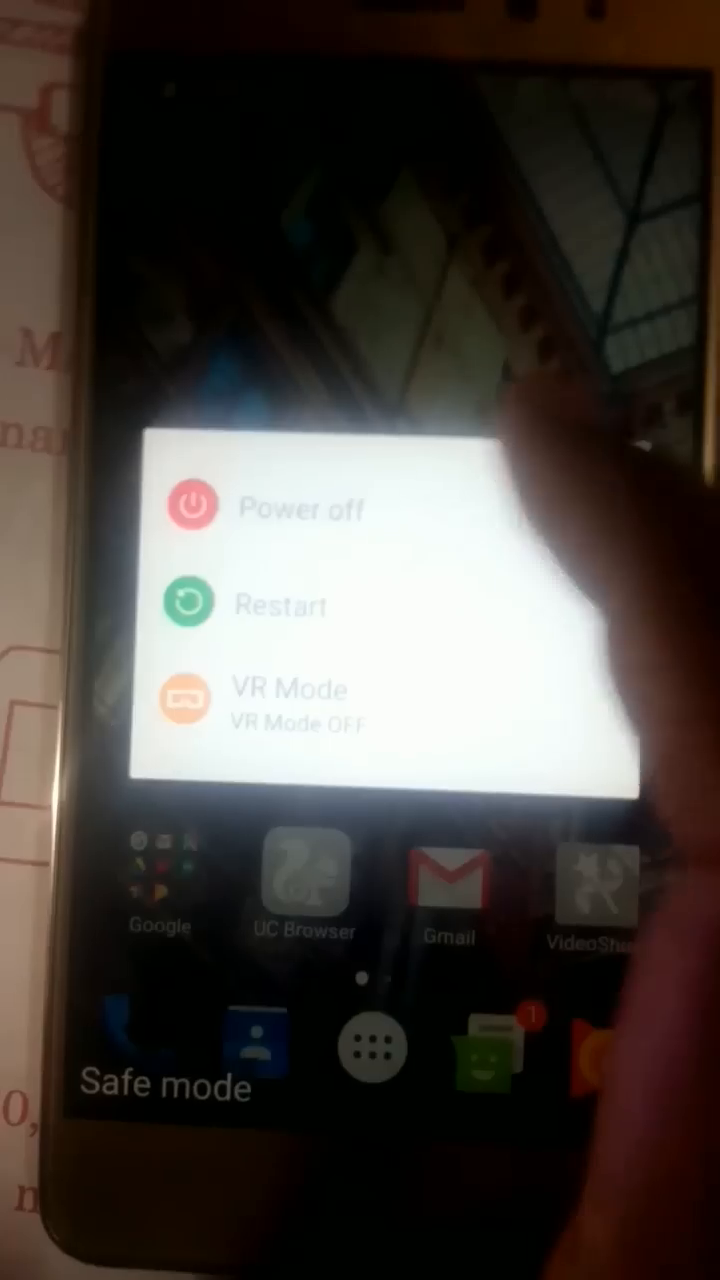
# - Choose Power off and confirm with OK so the phone shuts down and reboots normally
pyautogui.click(300, 508)
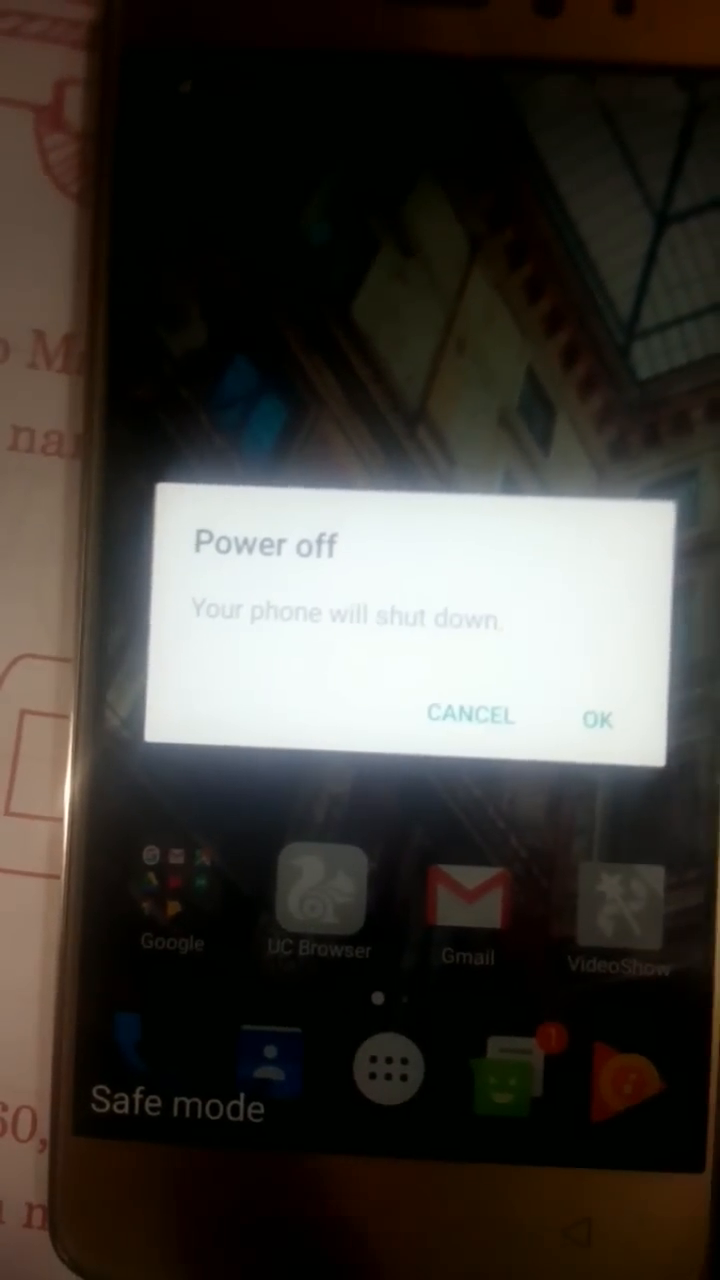
pyautogui.click(596, 720)
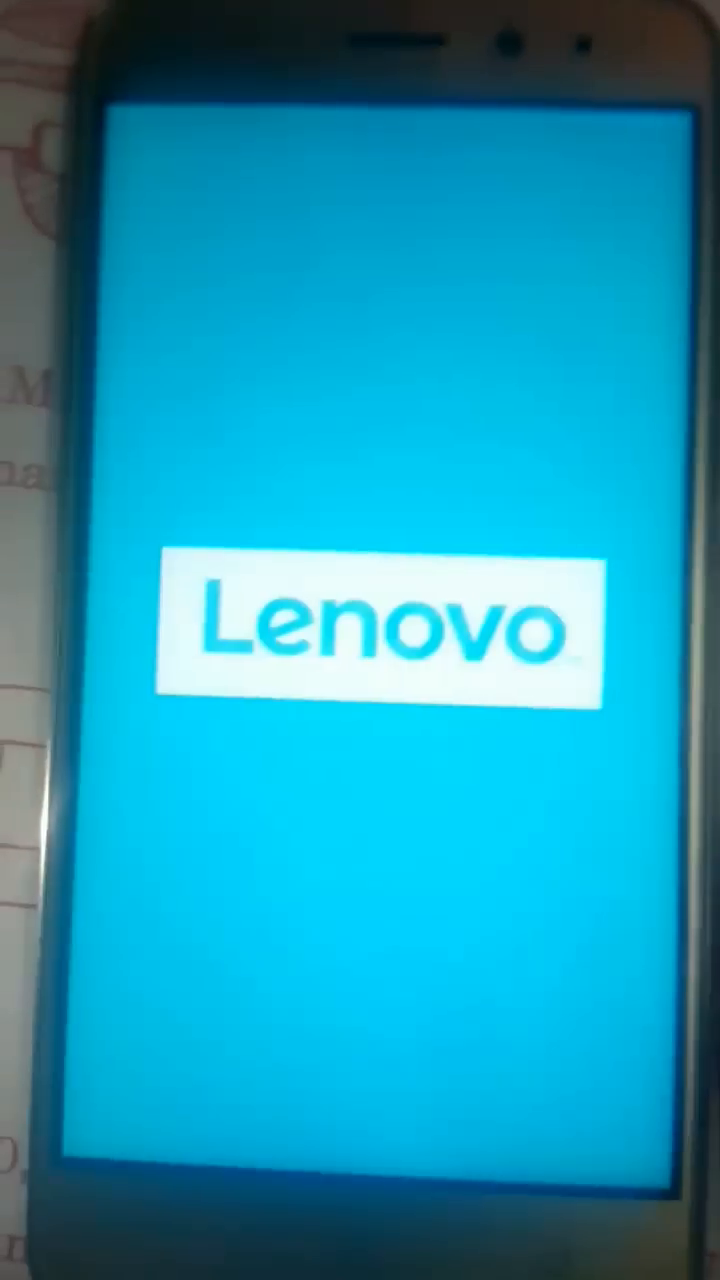